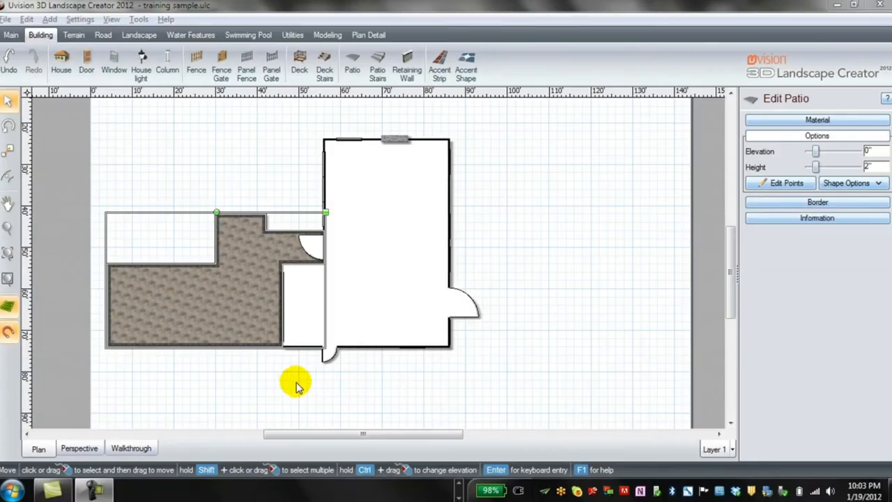
mouse_move(89, 453)
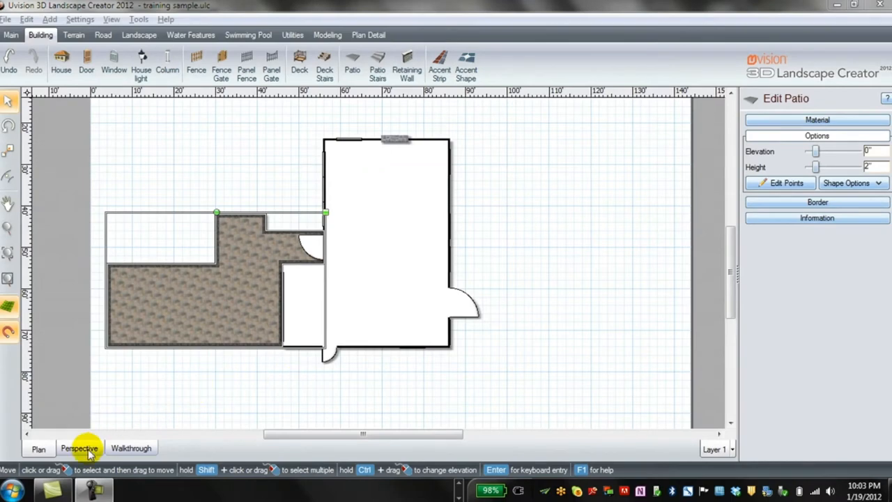
Step: Switch the house and patio plan to the 3D Perspective view
click(80, 449)
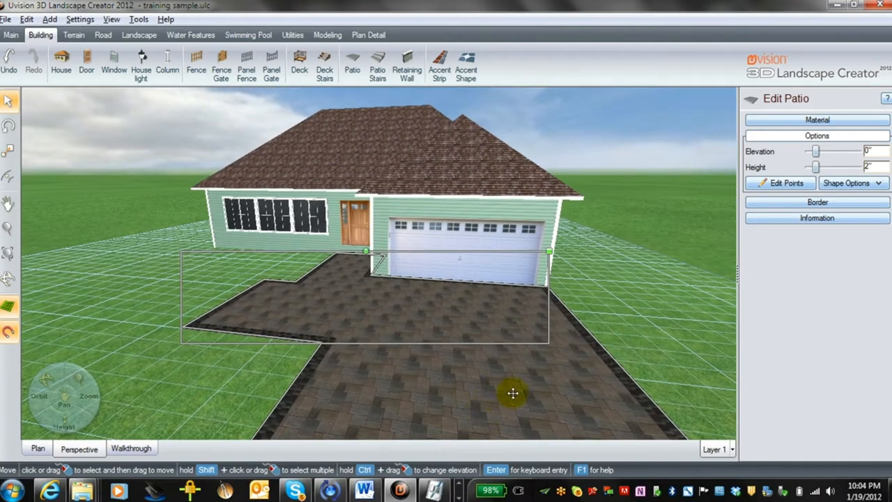
Step: Replace the patio's grey pebble surface with brown Il Campo Oakwood pavers from the catalogue
click(817, 120)
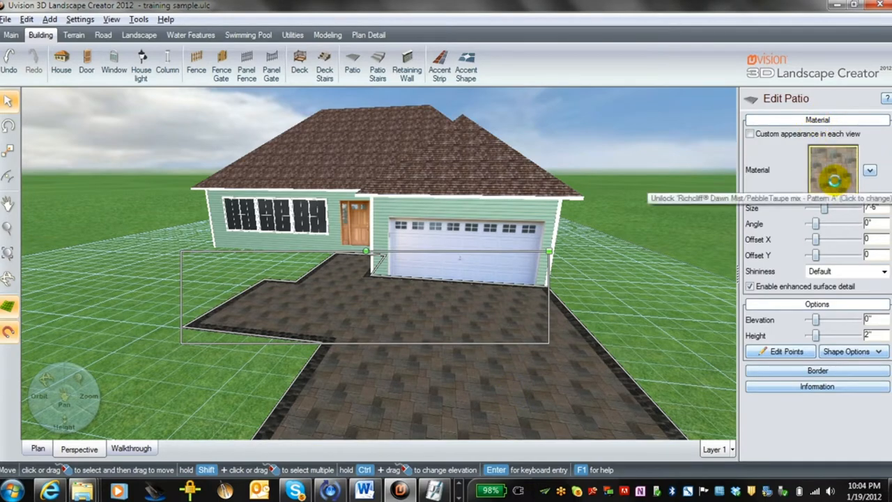
click(834, 170)
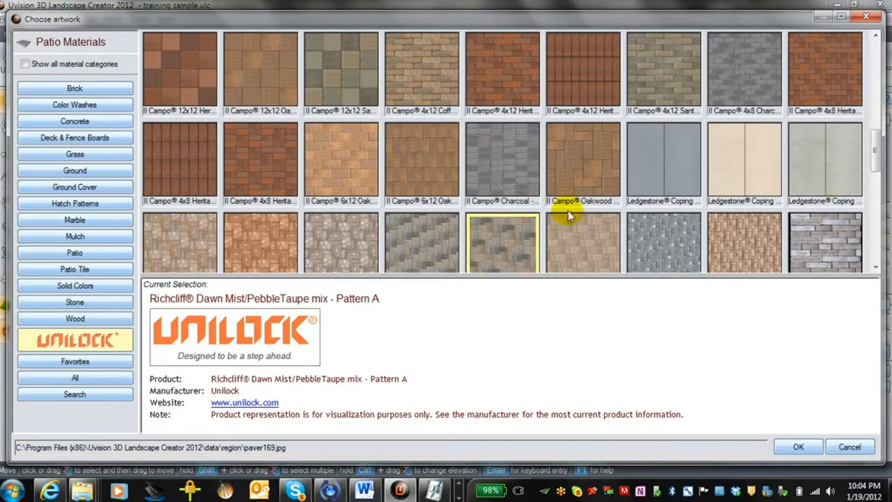
mouse_move(518, 230)
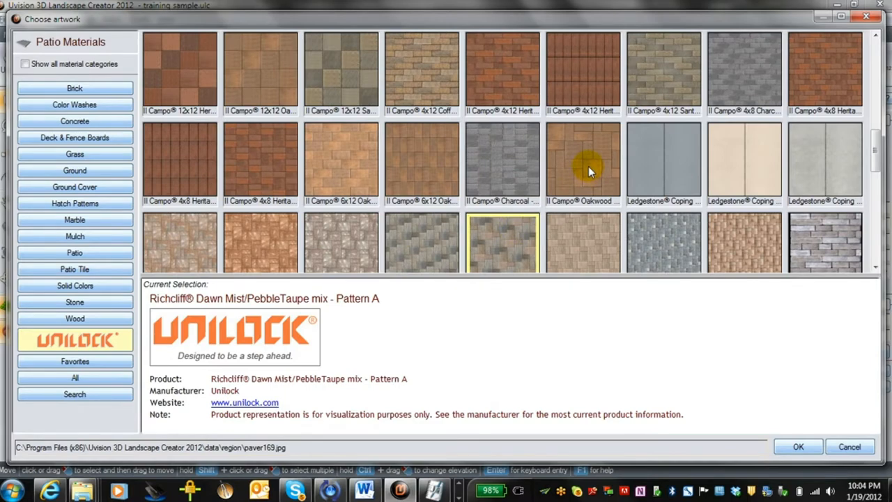
click(798, 447)
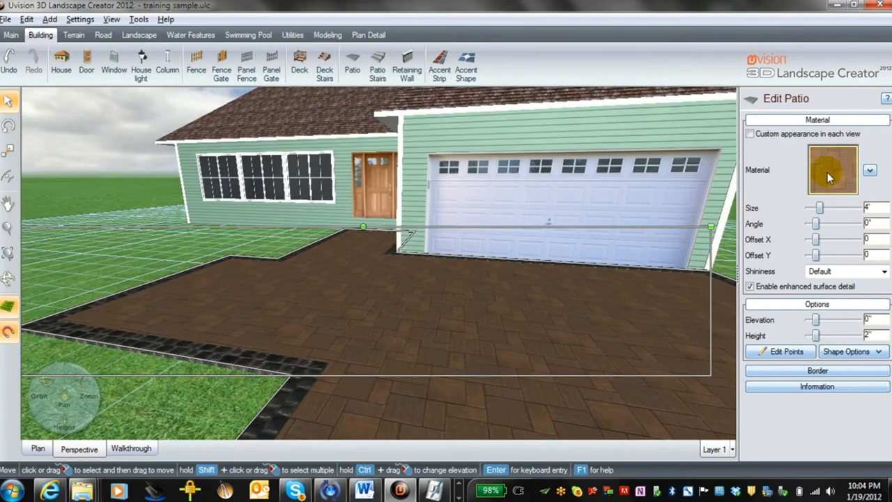
Step: Pick Richcliff Dawn Mist Pattern A from the Unilock list as the patio paver material
click(832, 170)
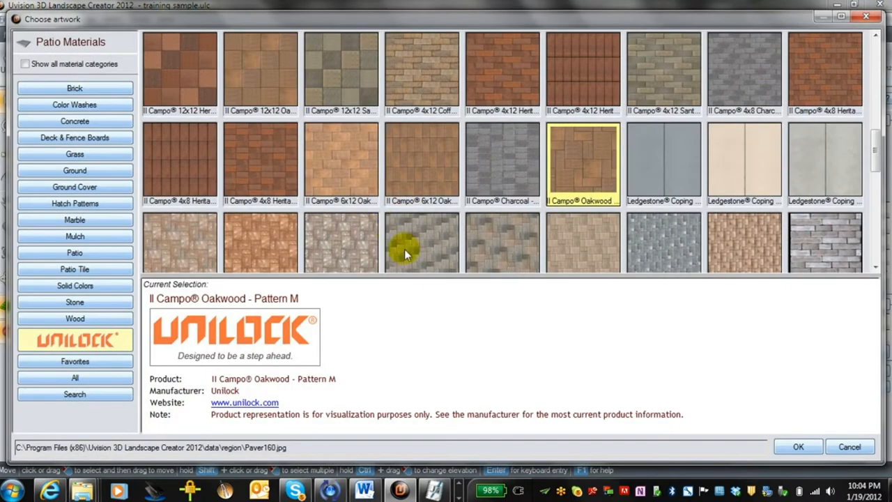
scroll(down, 3)
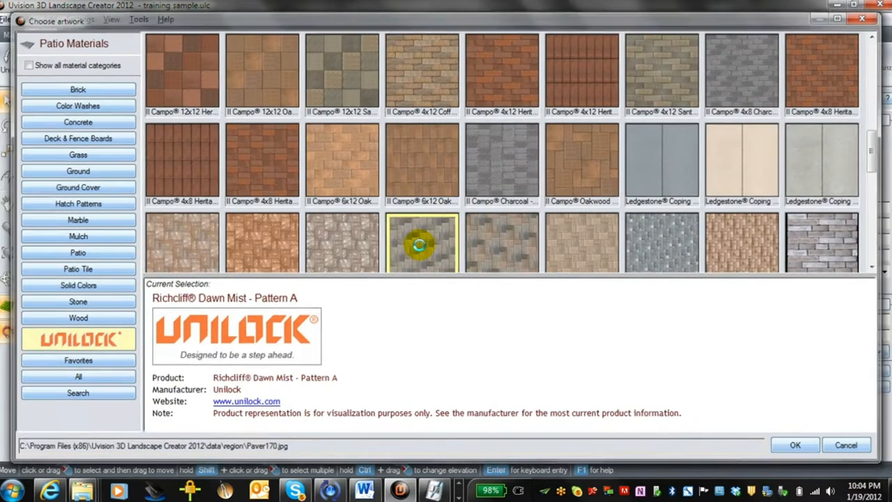
click(794, 445)
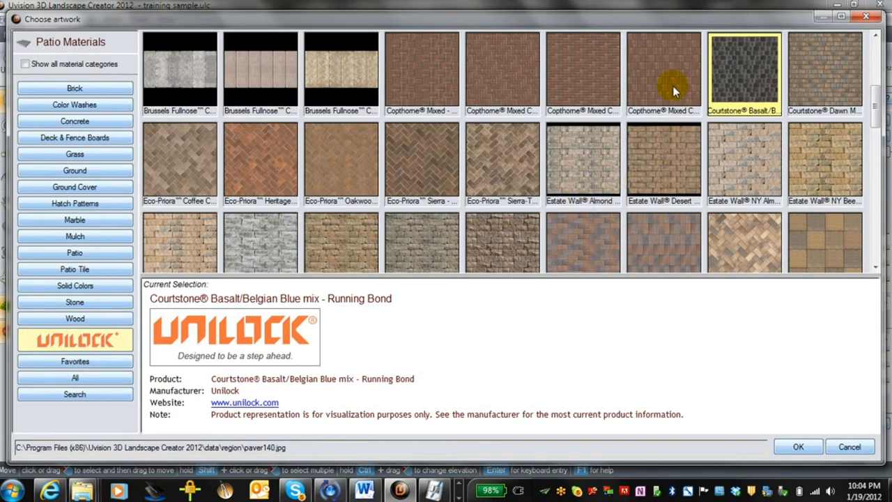
Step: Edge the patio with a Copthorne Mixed brick border and orbit to view it
click(798, 446)
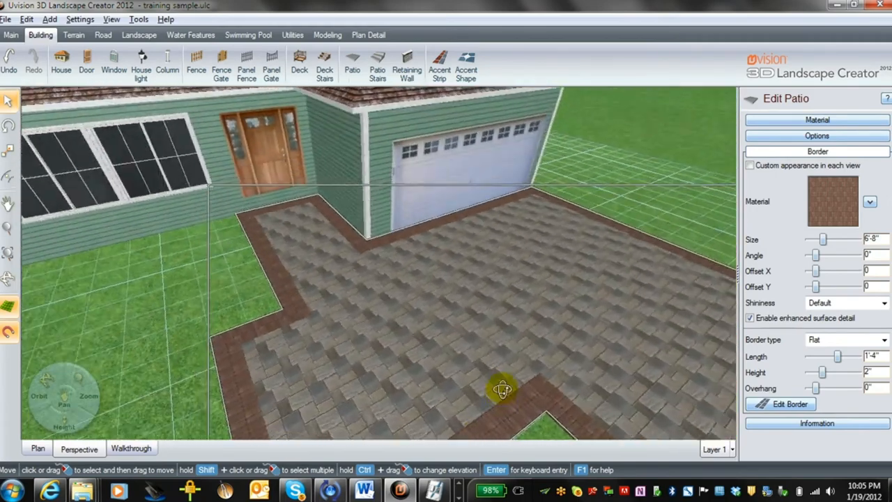
drag(502, 387, 407, 383)
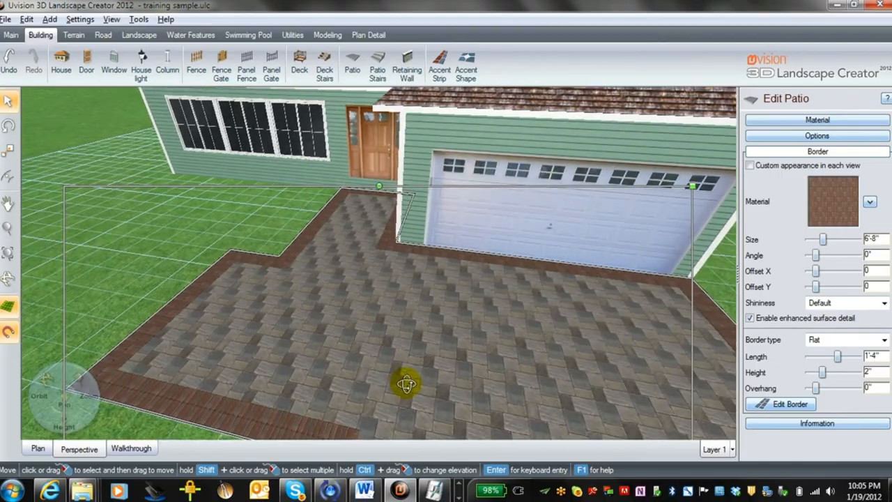